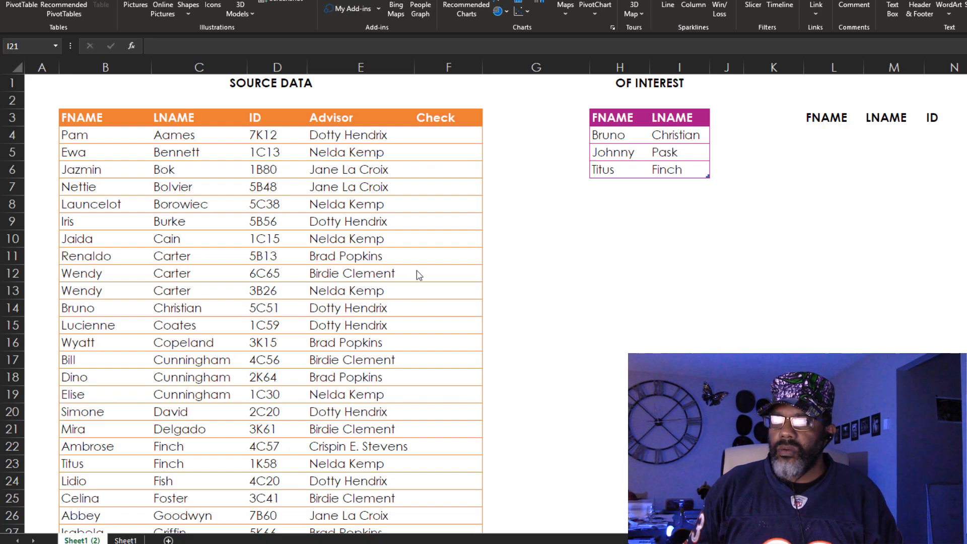
pyautogui.write('=match(')
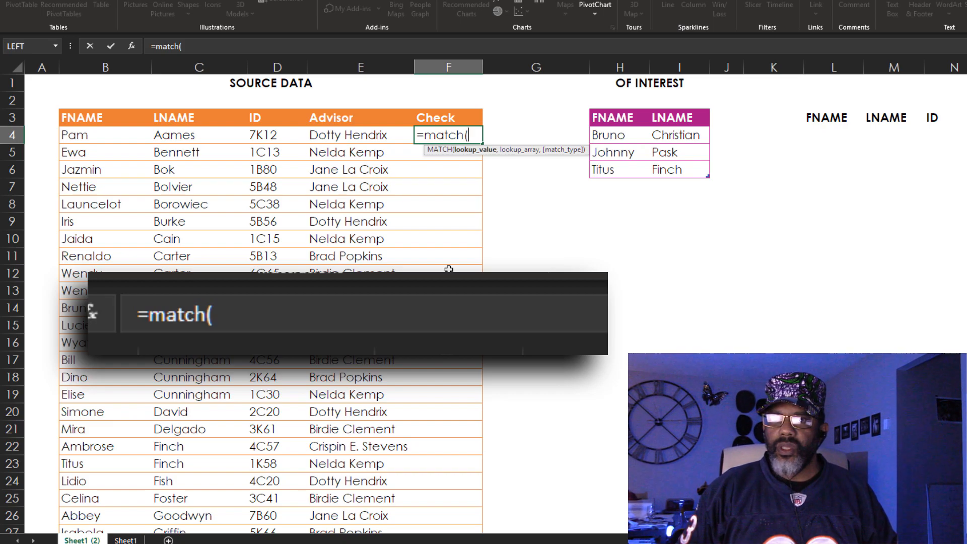
pyautogui.click(104, 134)
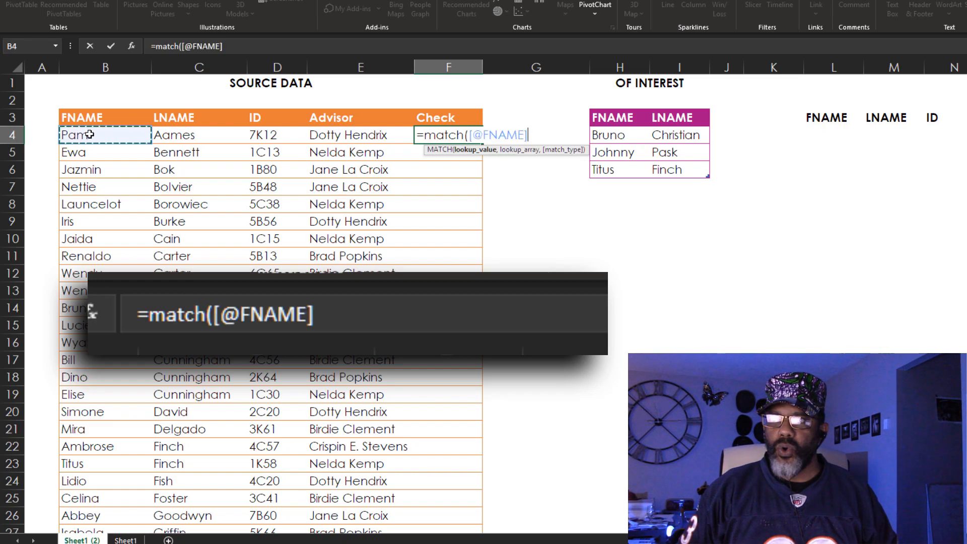
pyautogui.write(',Interest[FNAME')
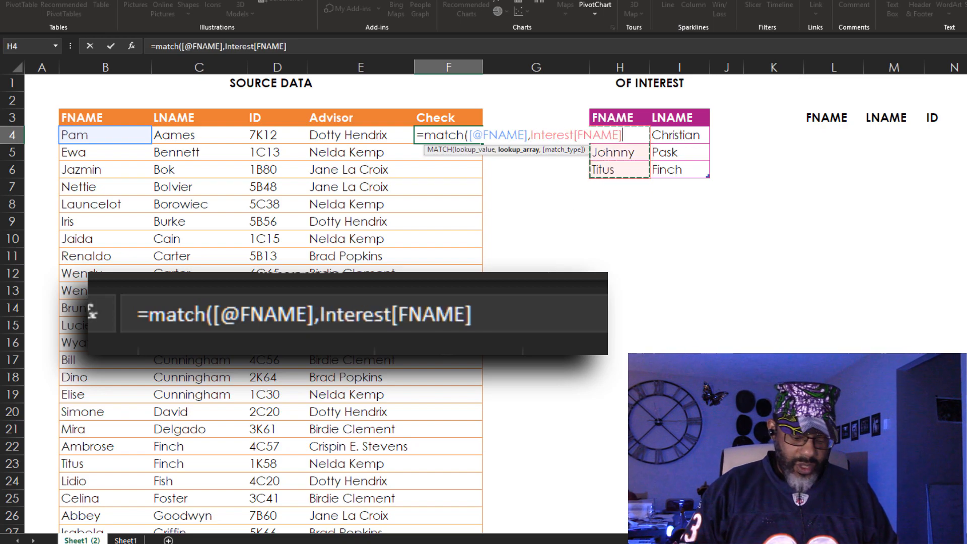
pyautogui.write(',')
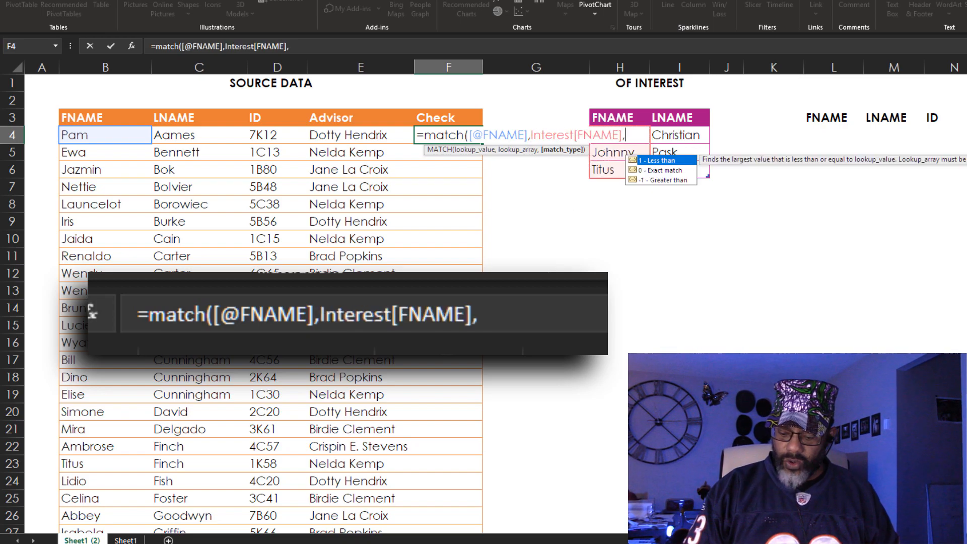
pyautogui.write('0')
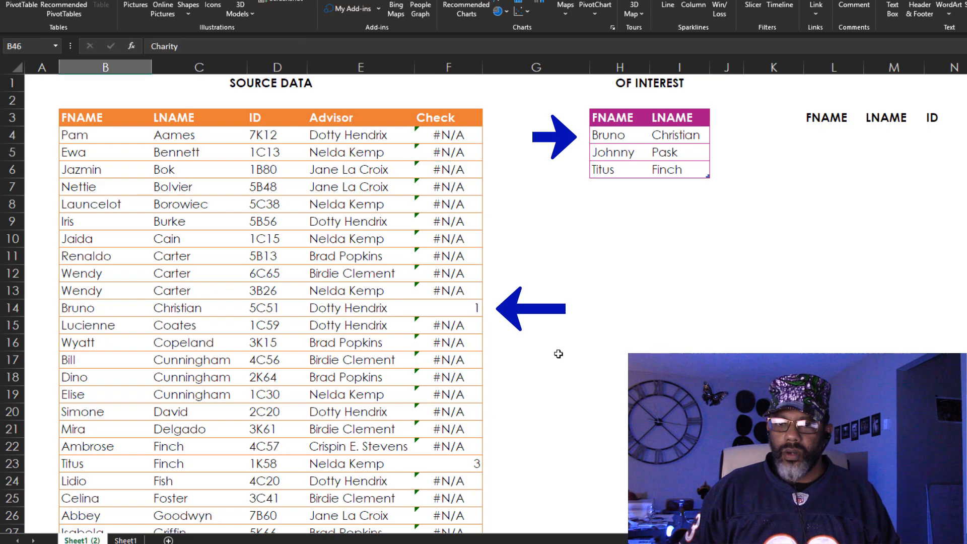
pyautogui.scroll(-3)
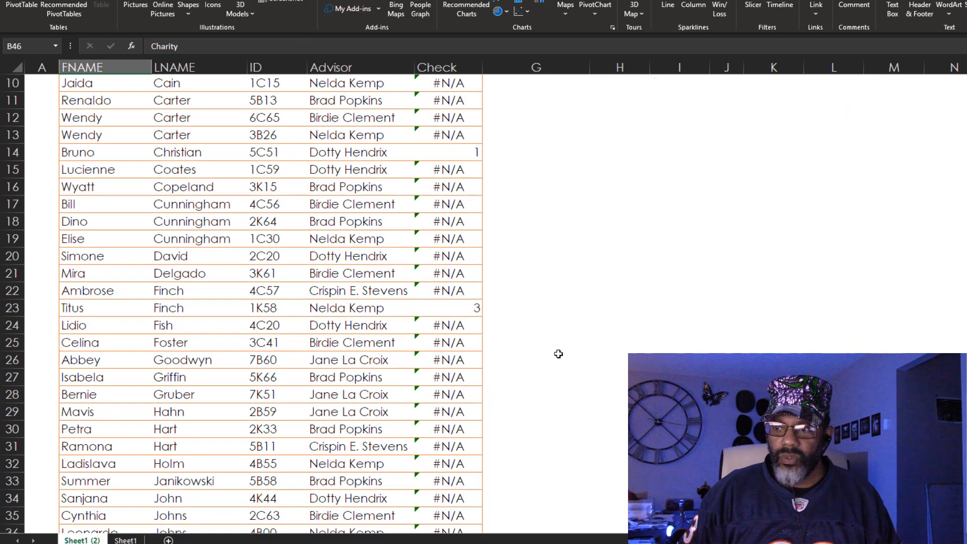
pyautogui.scroll(-3)
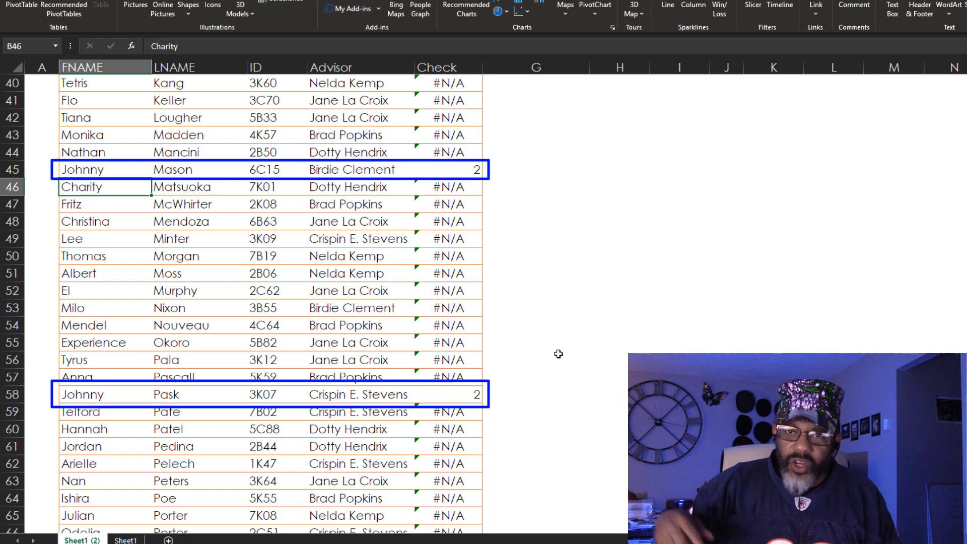
pyautogui.scroll(3)
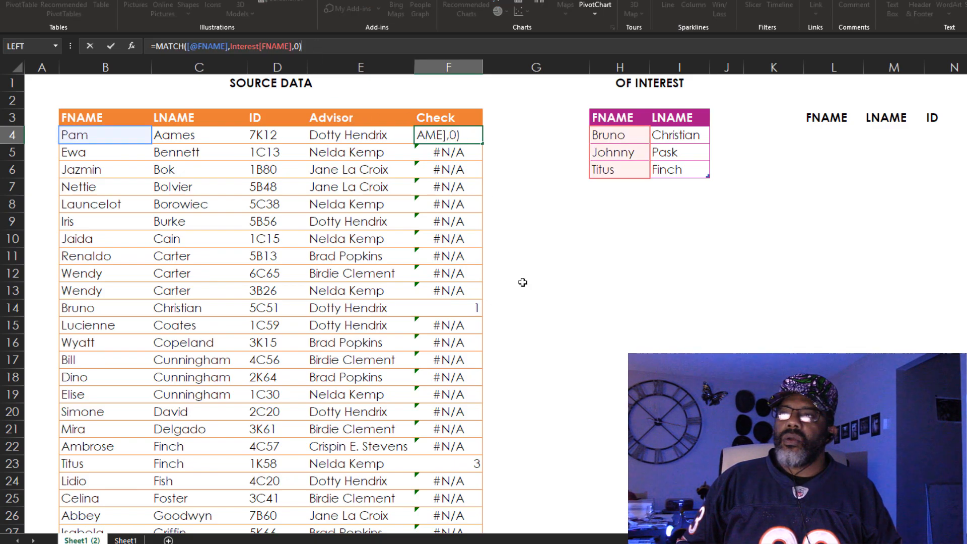
pyautogui.moveTo(609, 447)
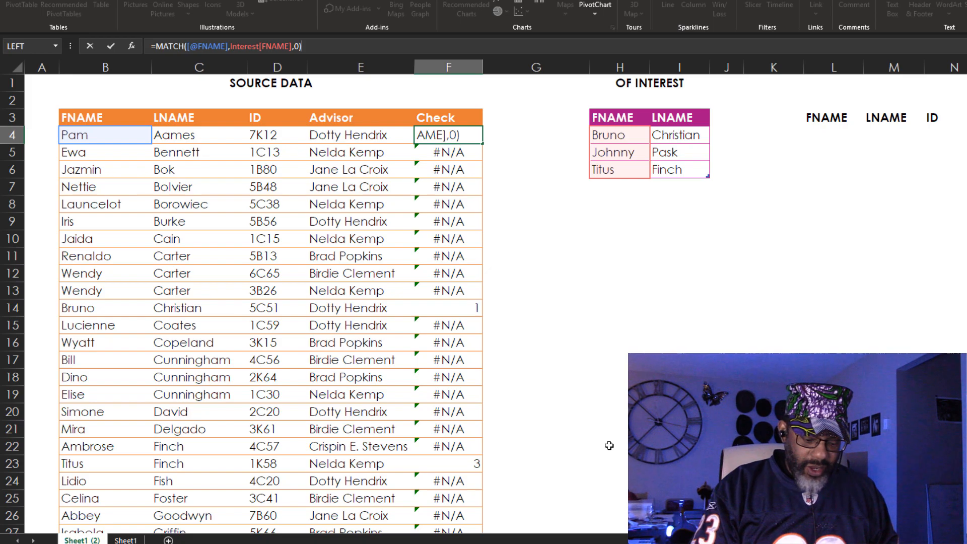
pyautogui.write('*match(')
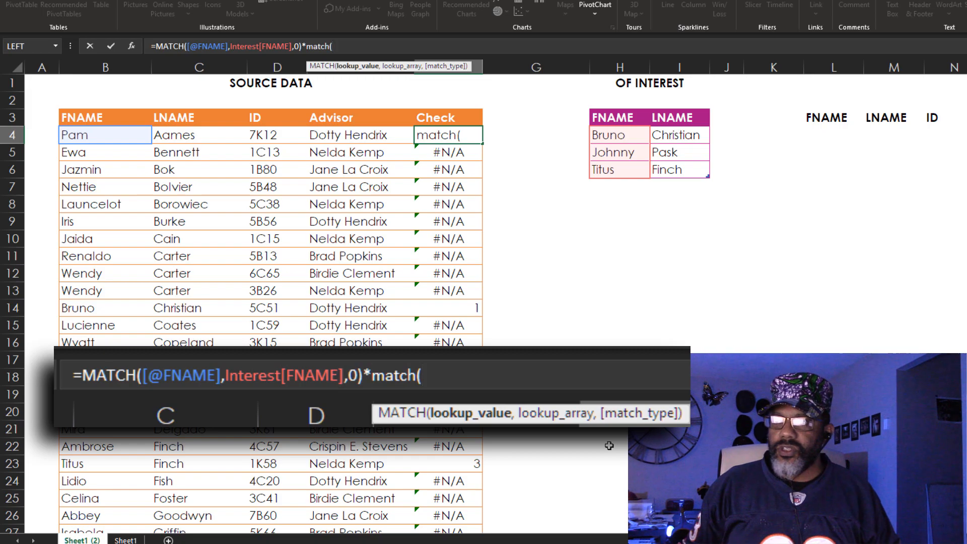
pyautogui.moveTo(501, 326)
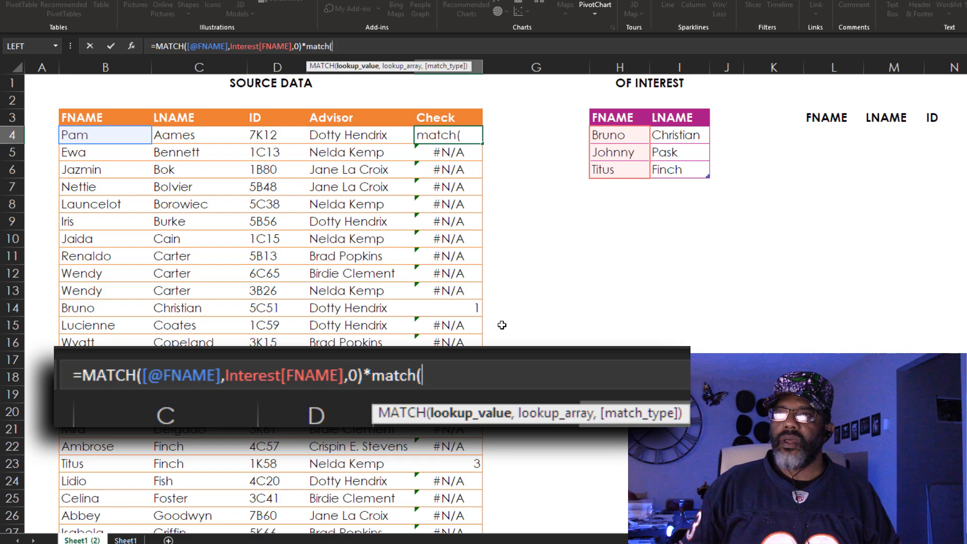
pyautogui.click(199, 134)
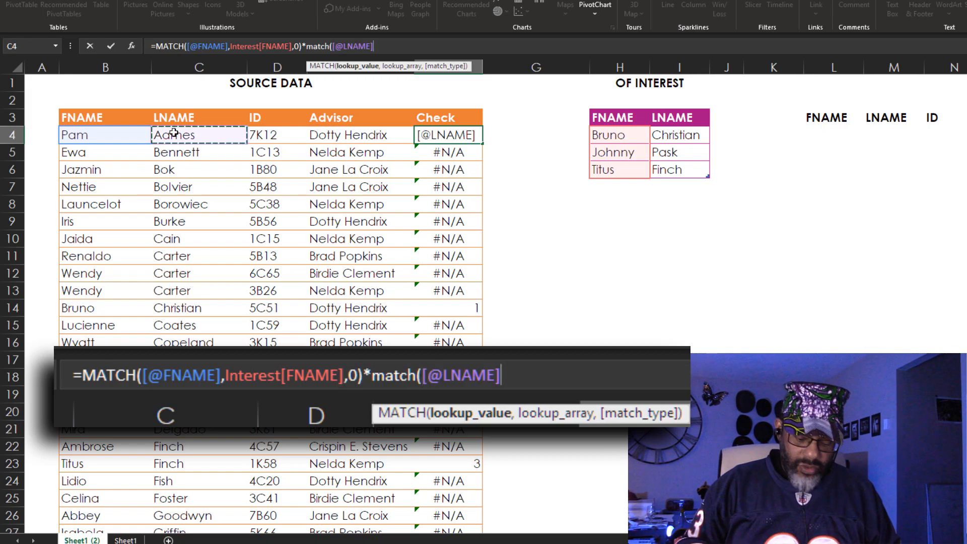
pyautogui.write(',Interest[LNAME')
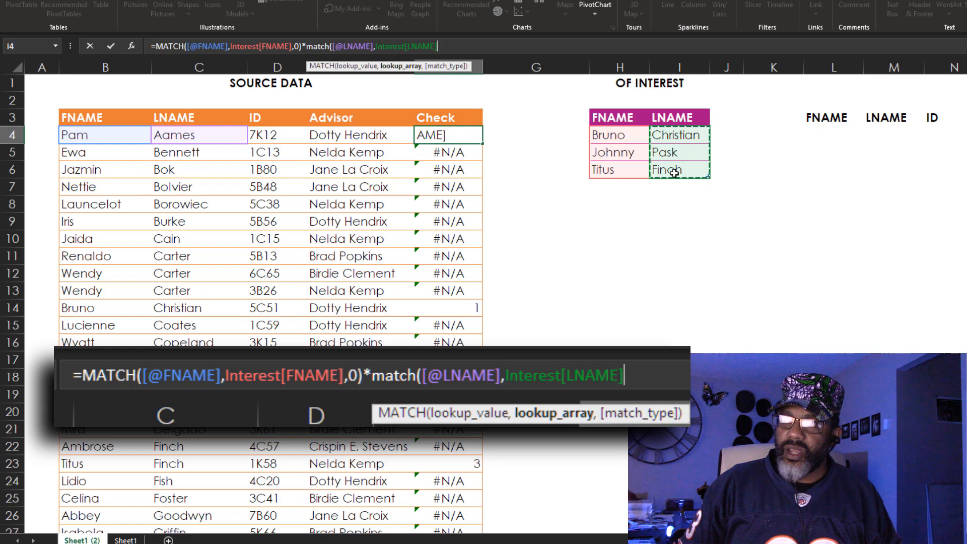
pyautogui.write(',')
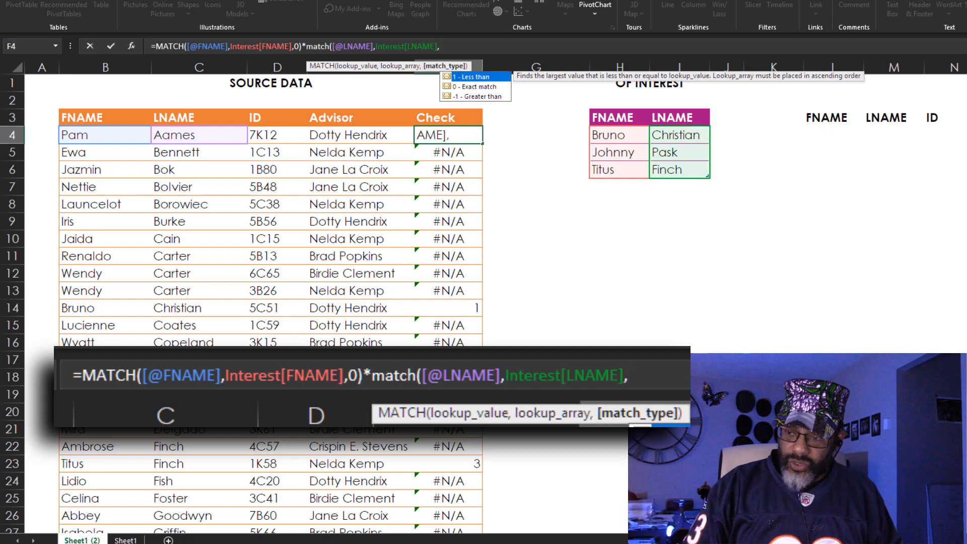
pyautogui.write('0')
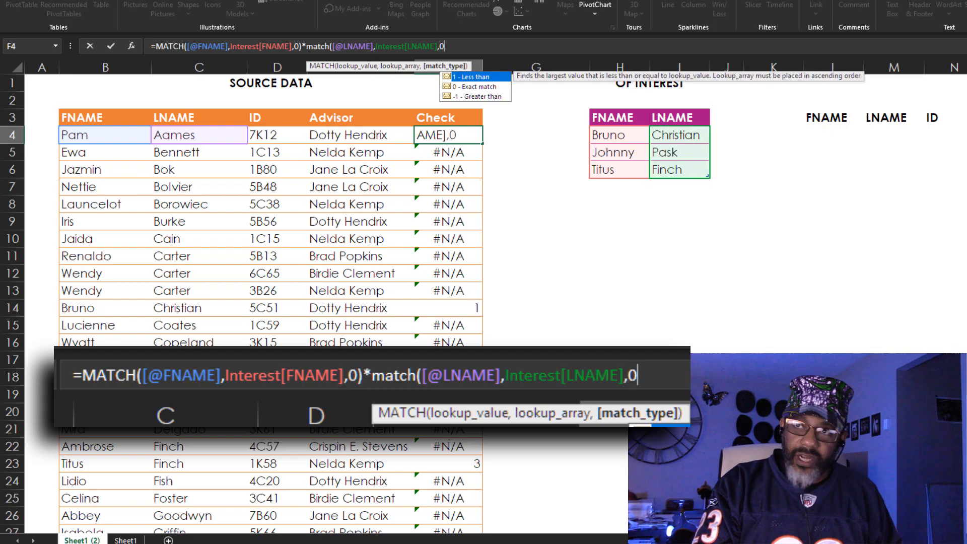
pyautogui.write(')')
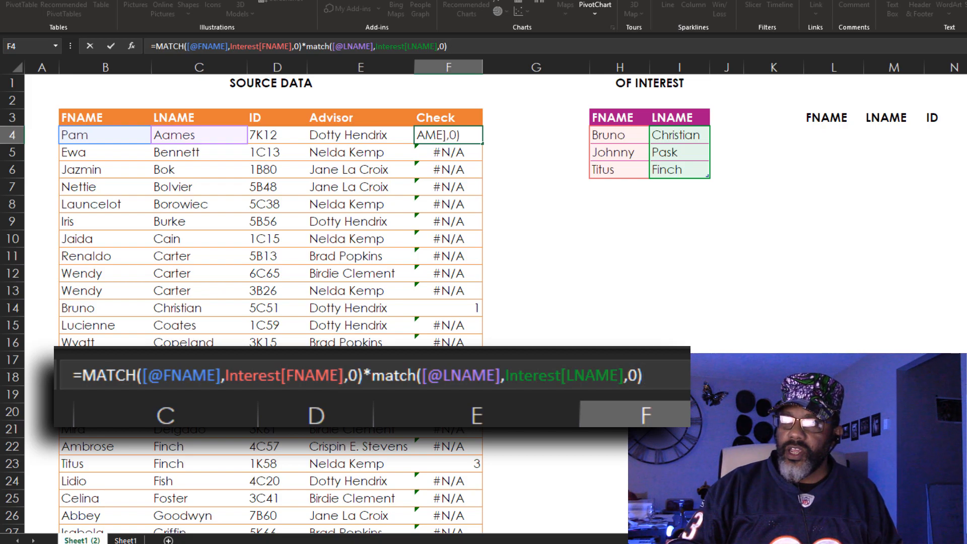
pyautogui.press('Return')
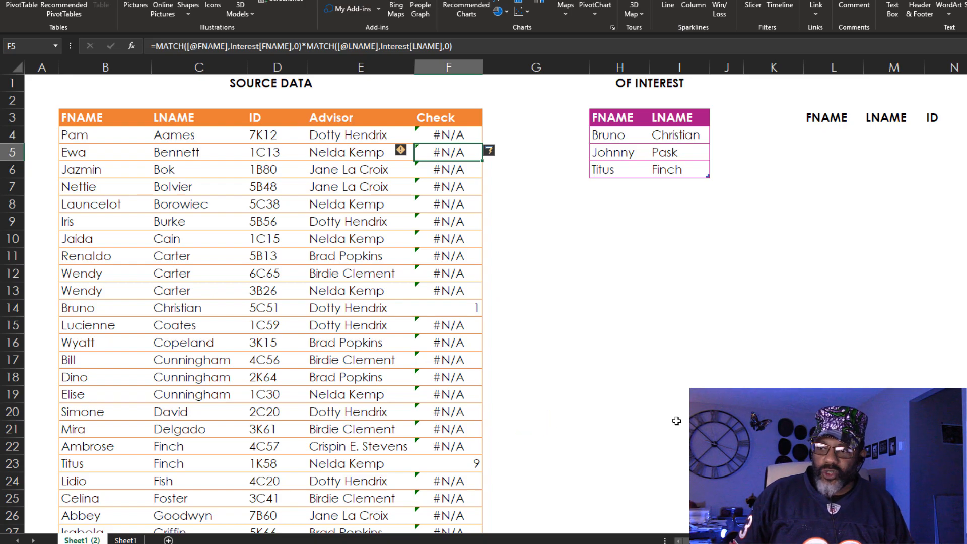
pyautogui.scroll(-3)
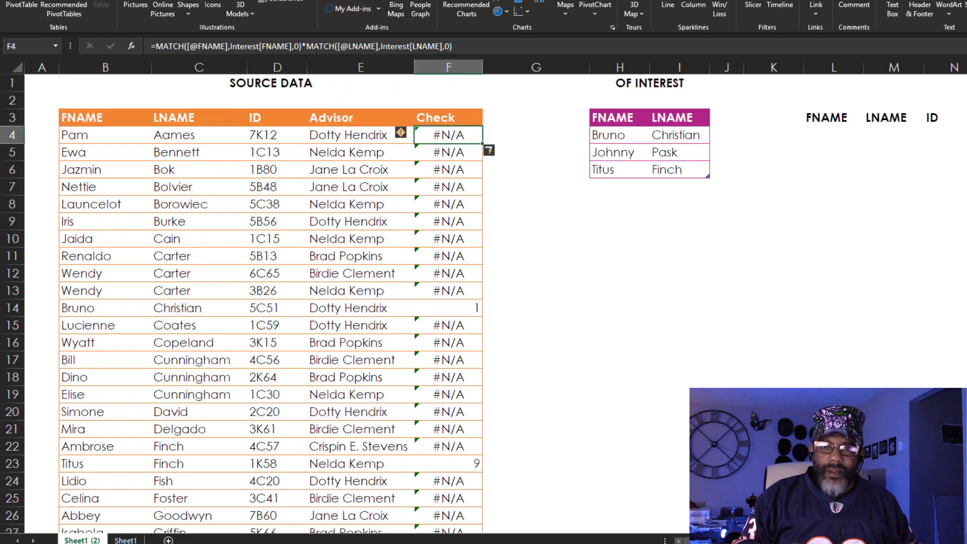
# Step: Wrap the F4 MATCH*MATCH formula in IFNA(...,0) so non-matching rows show 0
pyautogui.write('ifna(')
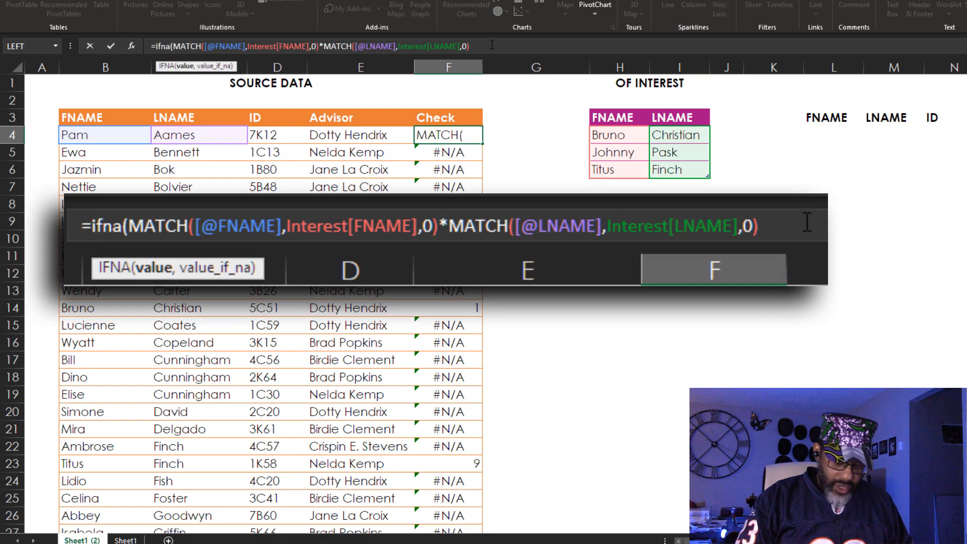
pyautogui.write(',0)')
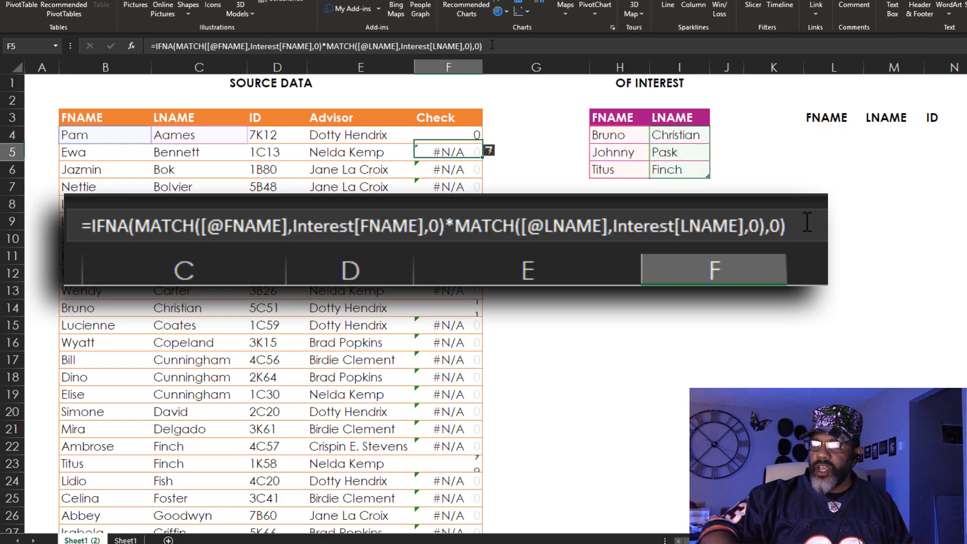
pyautogui.press('Return')
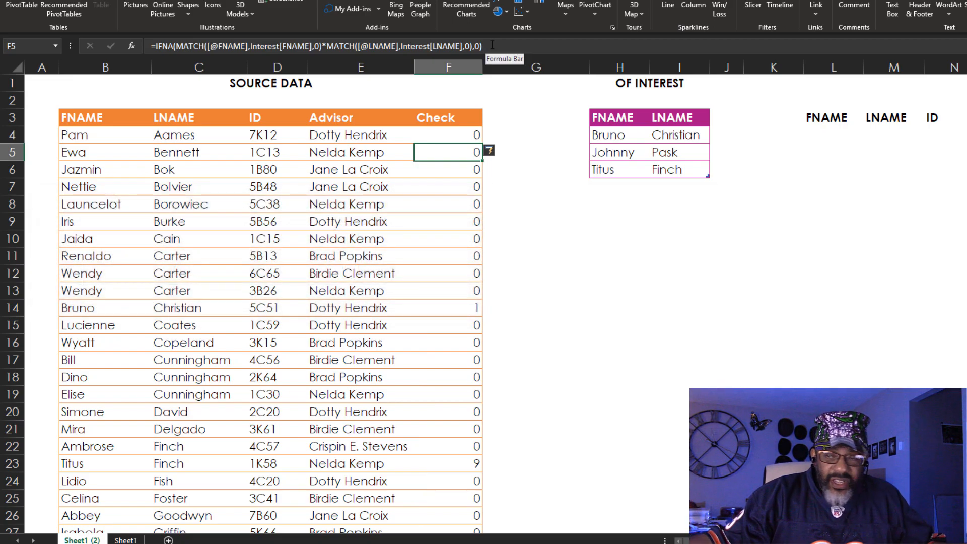
# Step: Enter =FILTER(Source[[FNAME]:[Advisor]],Source[Check]>0,"NOPE!") in L4 under the output FNAME heading
pyautogui.click(833, 134)
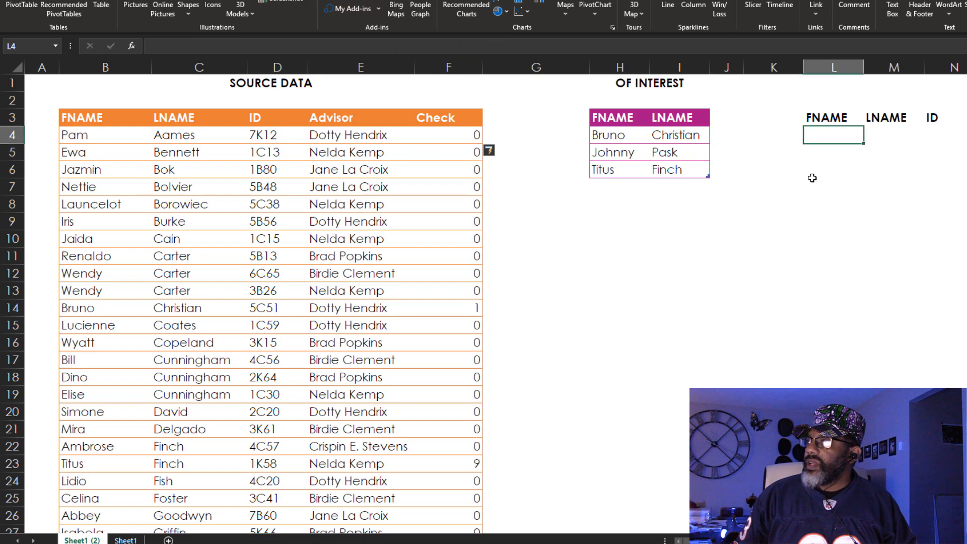
pyautogui.write('=')
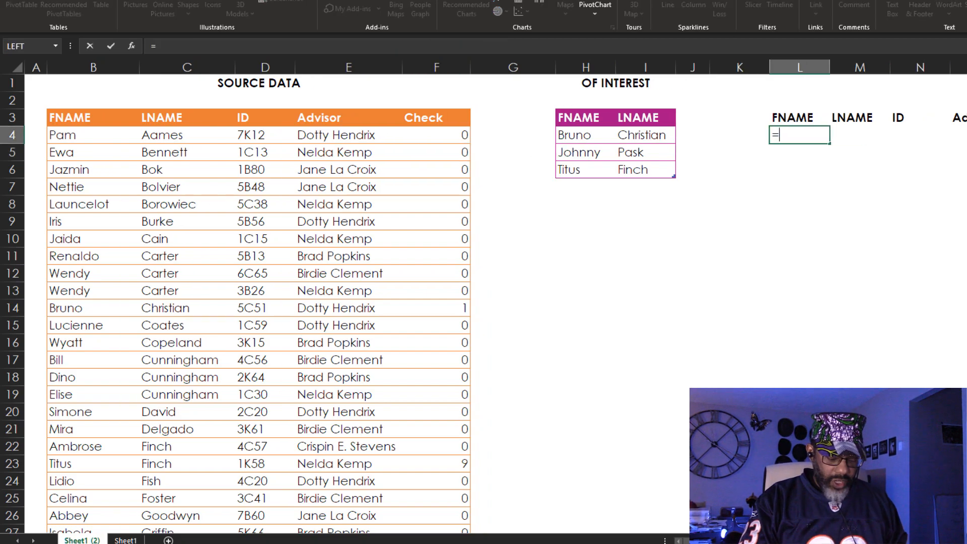
pyautogui.write('fil')
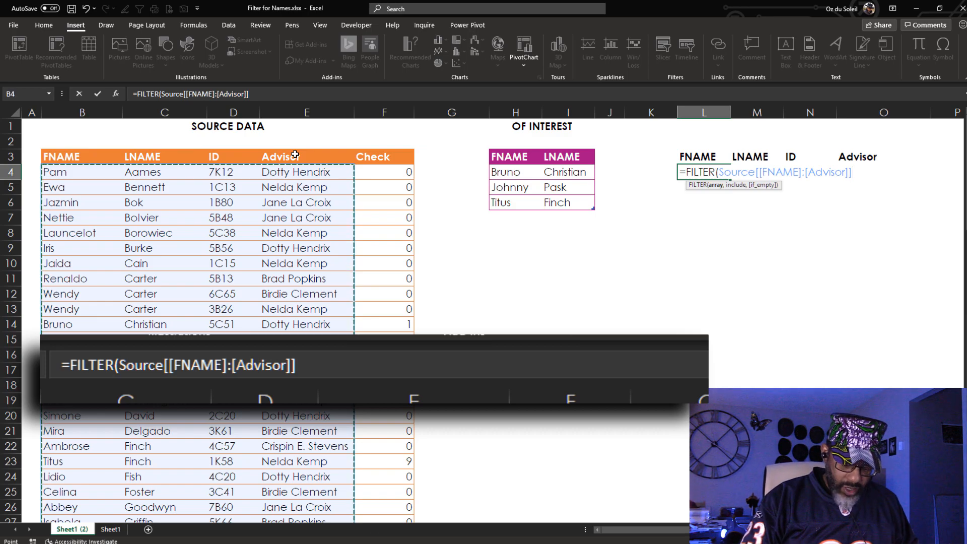
pyautogui.write(',')
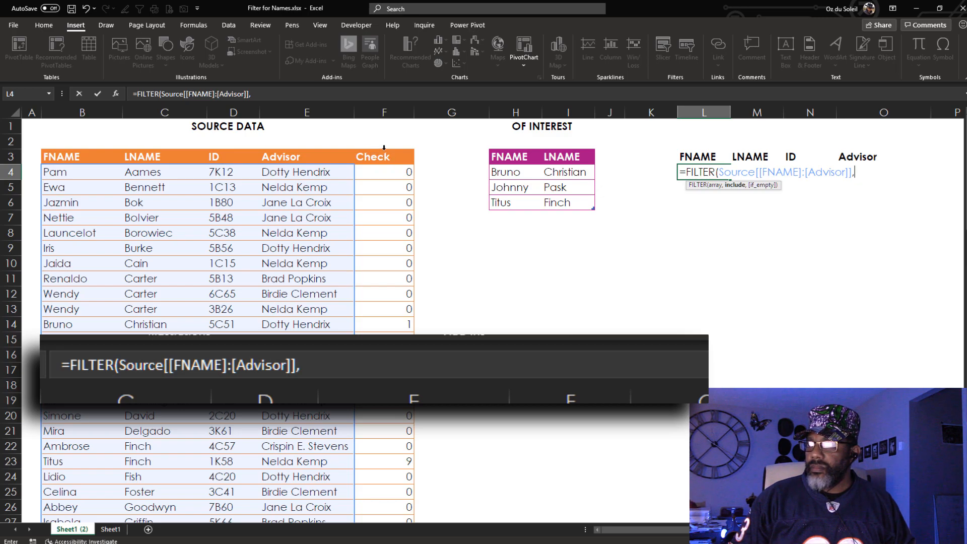
pyautogui.write(',Source[Check]>')
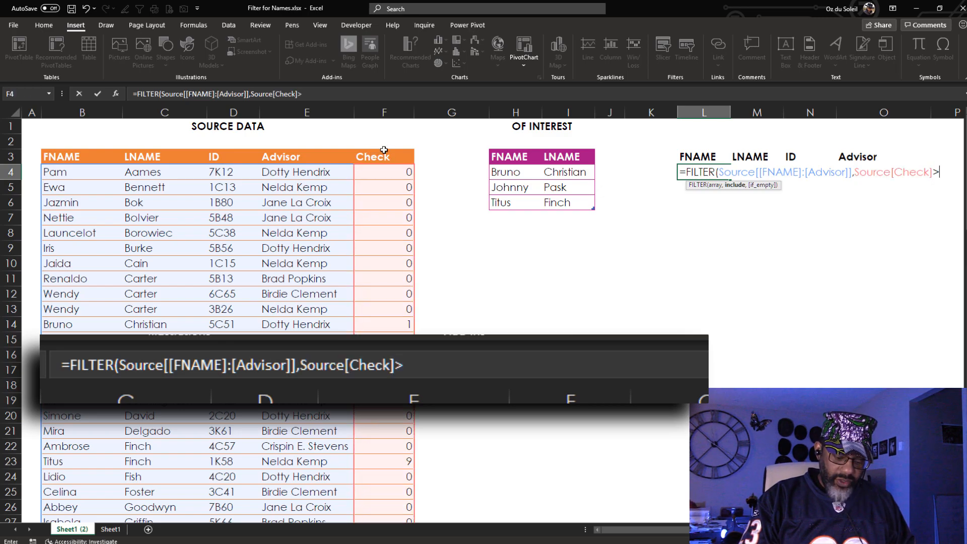
pyautogui.write('0')
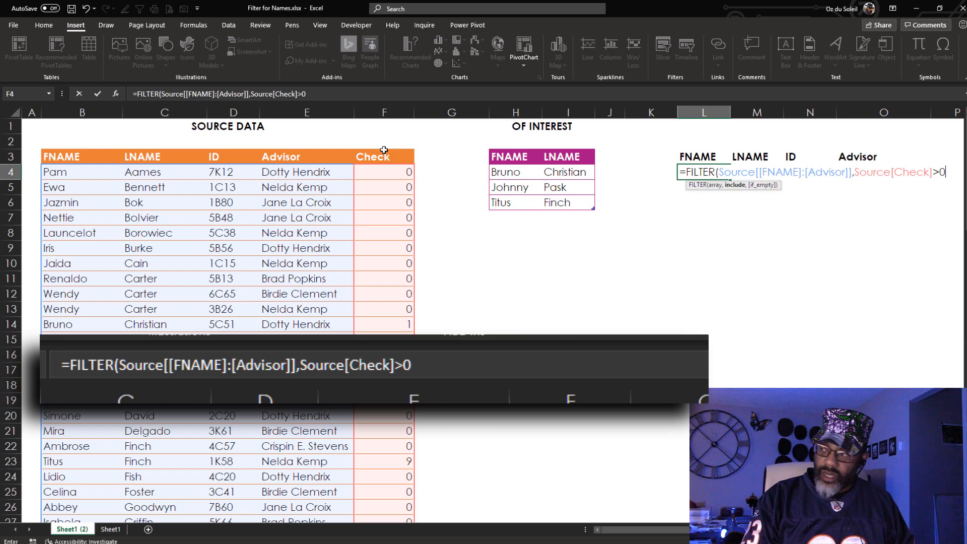
pyautogui.write(',')
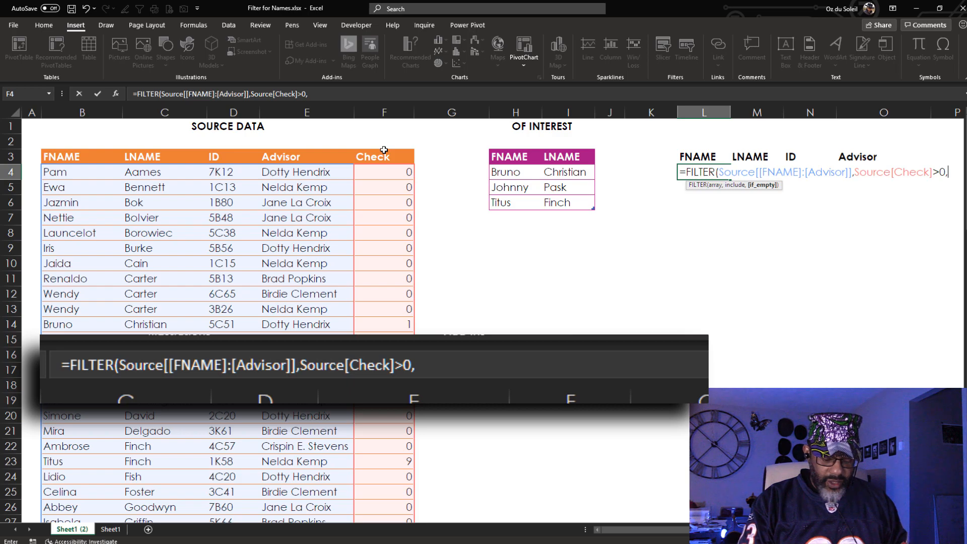
pyautogui.write('"NOPE')
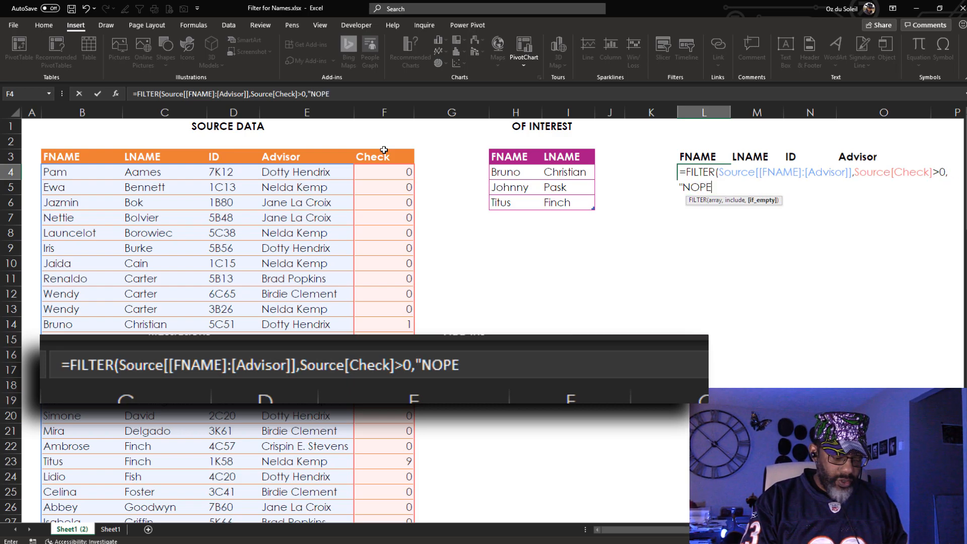
pyautogui.write('!')
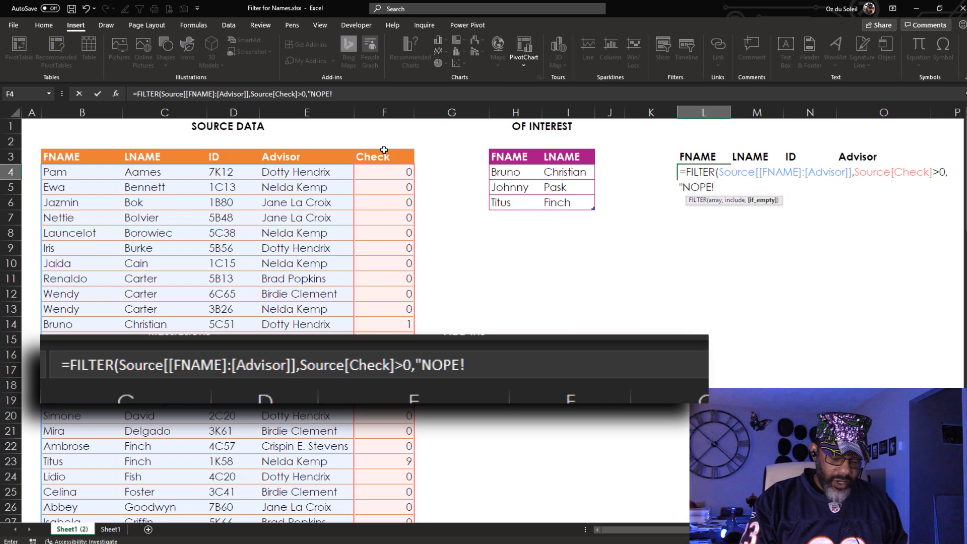
pyautogui.write('"')
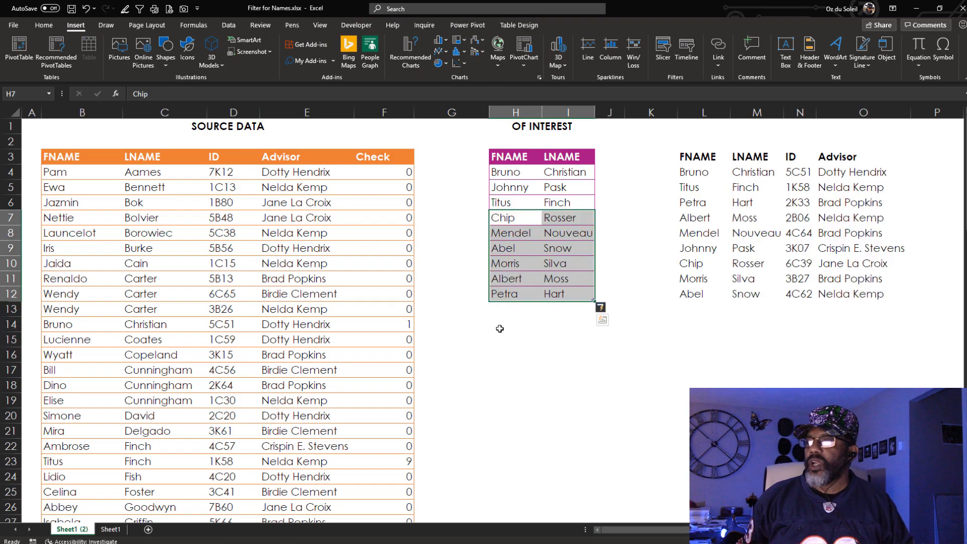
pyautogui.click(515, 309)
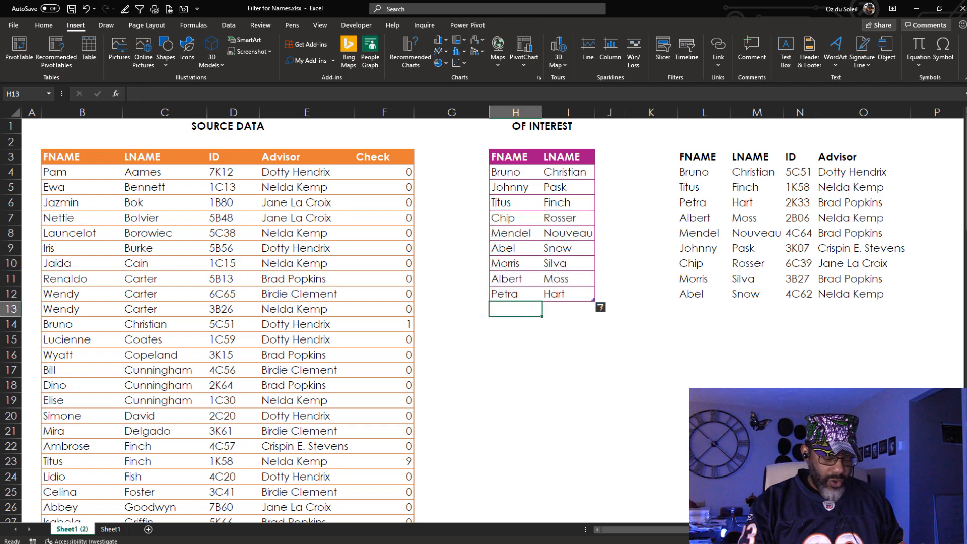
pyautogui.write('Wendy')
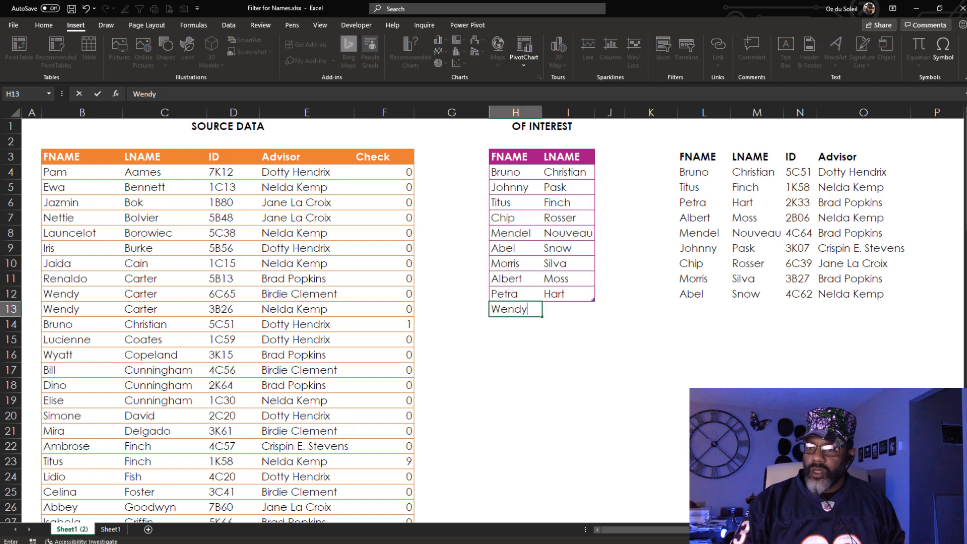
pyautogui.write('Carter')
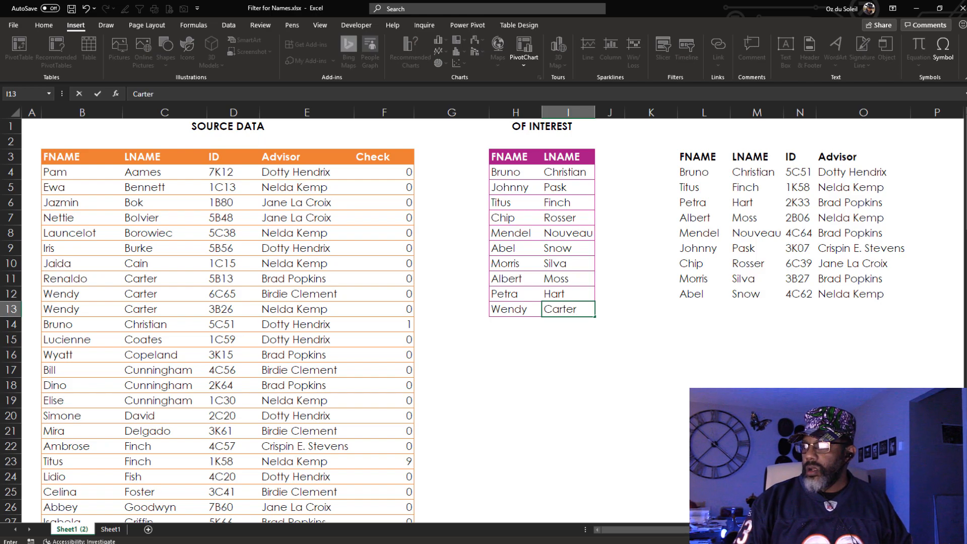